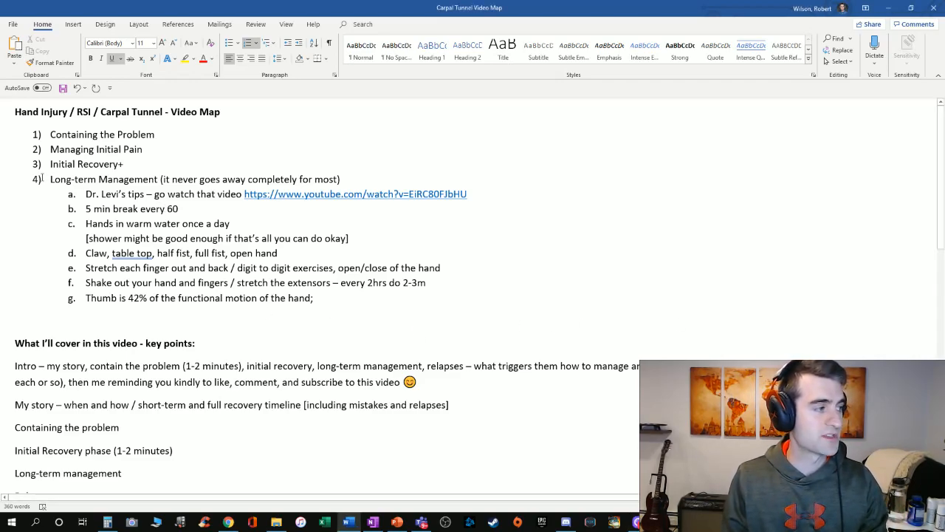
double_click(102, 135)
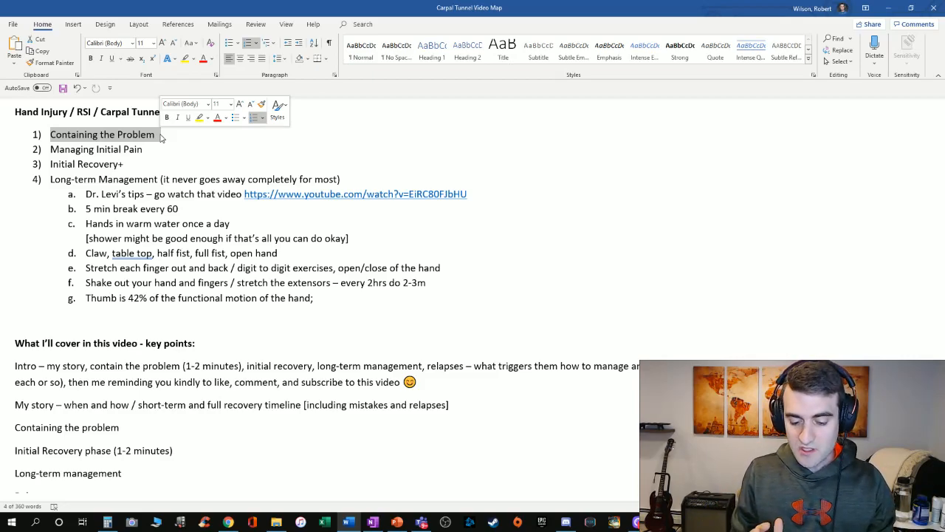
scroll("down", 3)
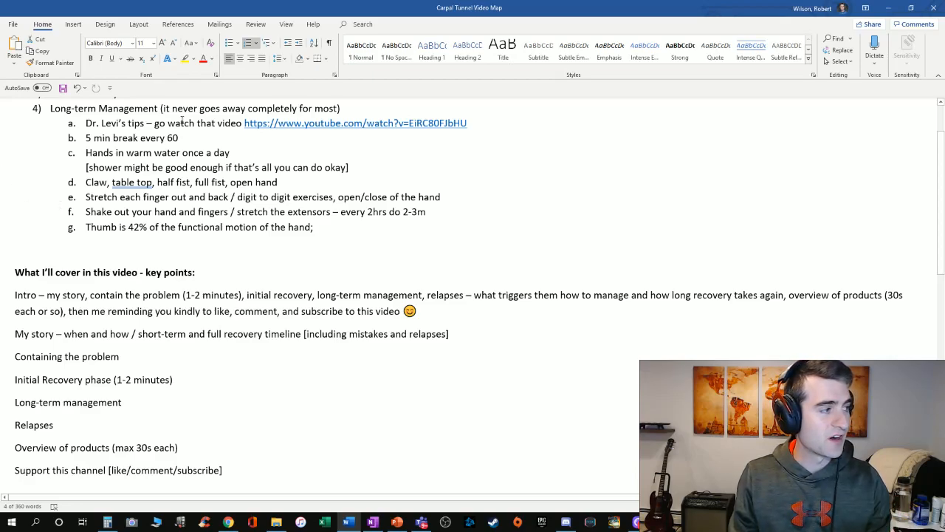
left_click_drag(86, 123, 313, 227)
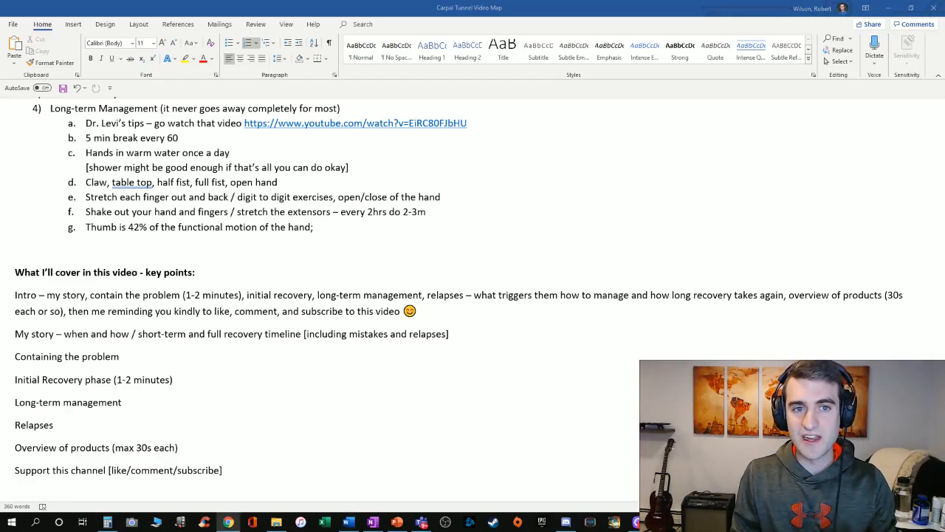
left_click(228, 523)
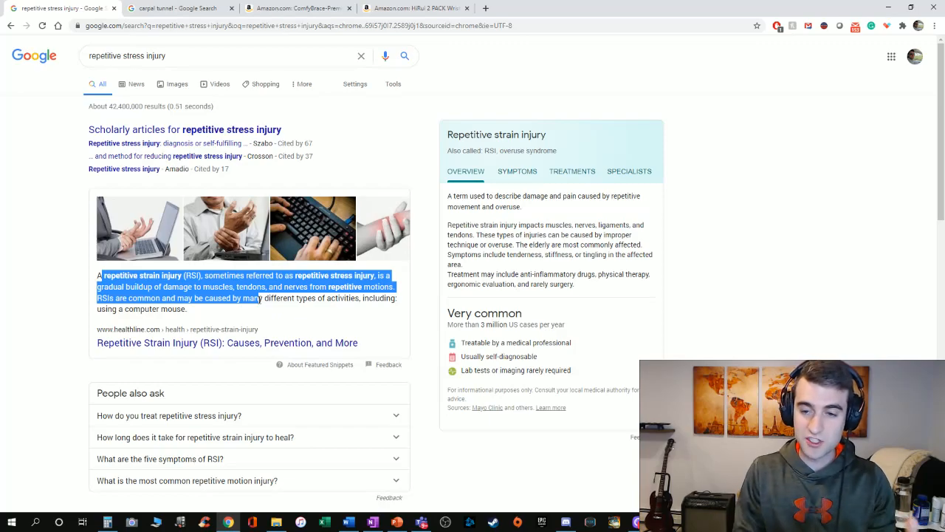
left_click(177, 9)
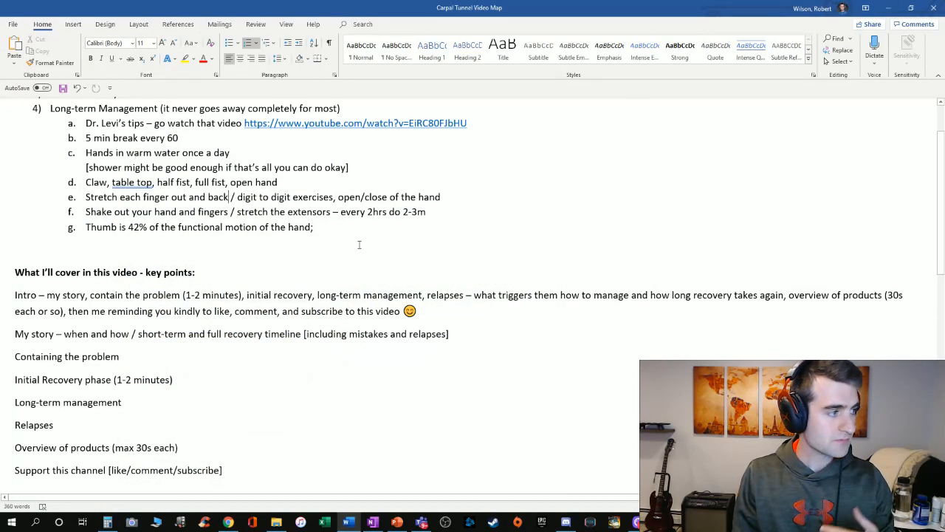
scroll("down", 3)
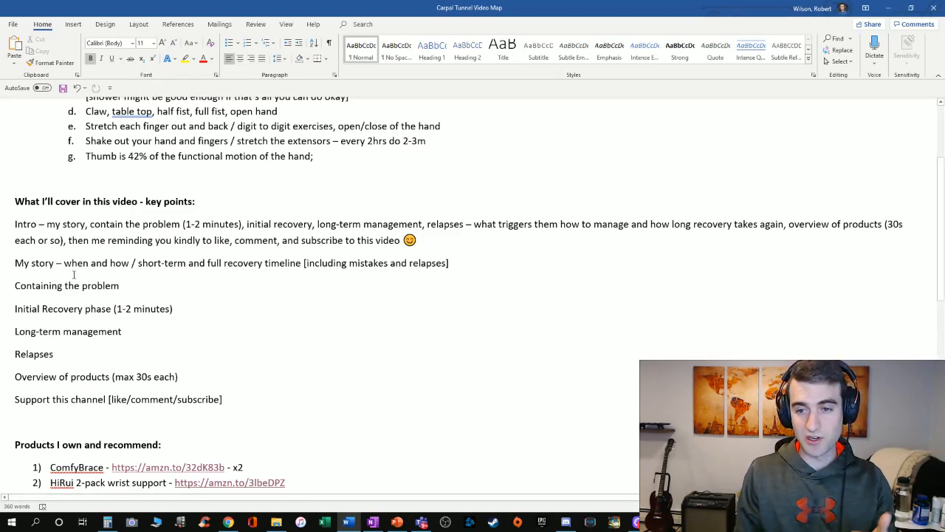
left_click_drag(65, 263, 118, 285)
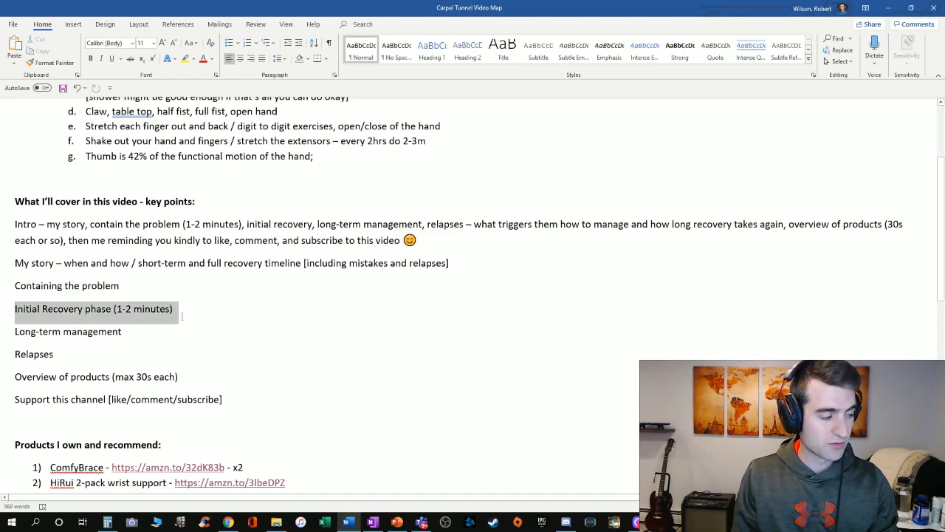
left_click(174, 309)
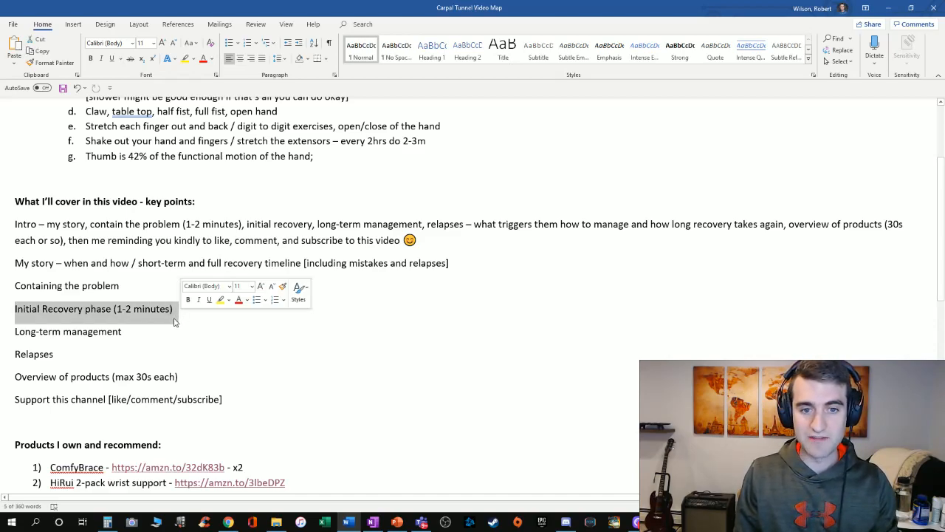
left_click(121, 331)
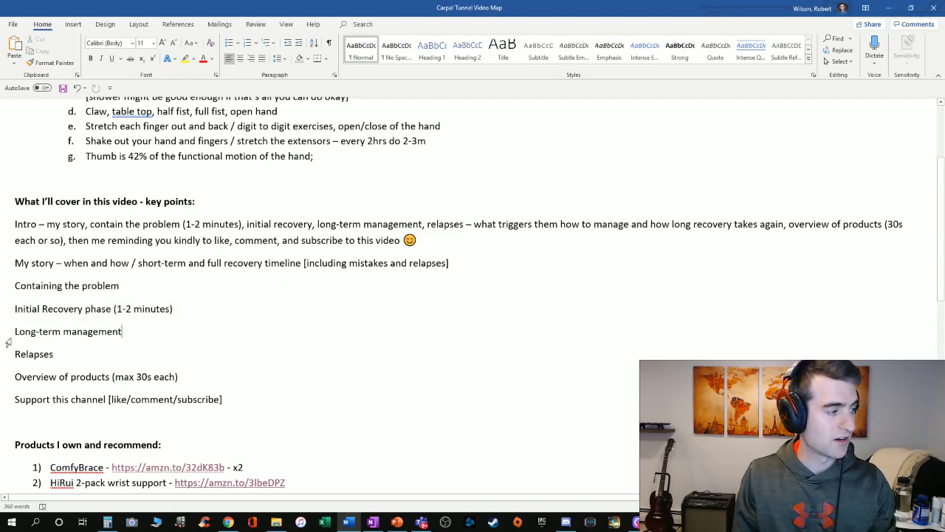
scroll("down", 3)
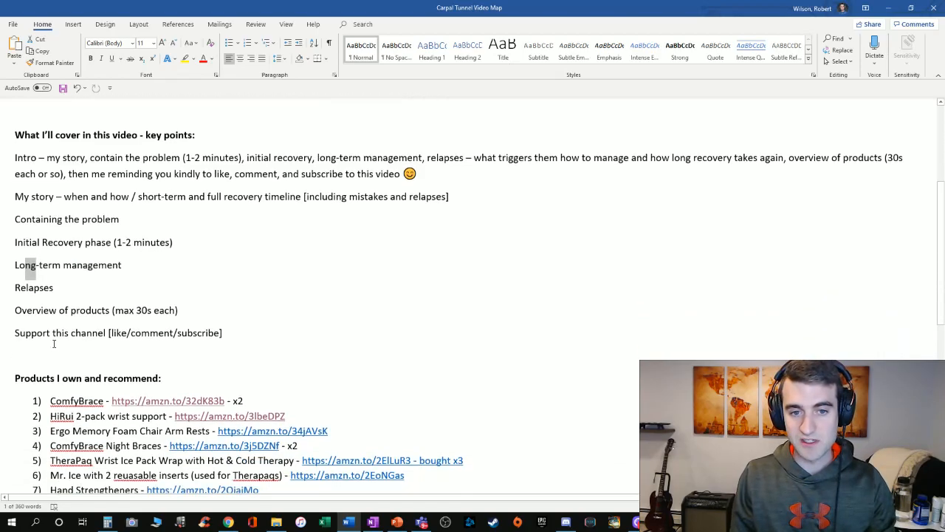
scroll("down", 3)
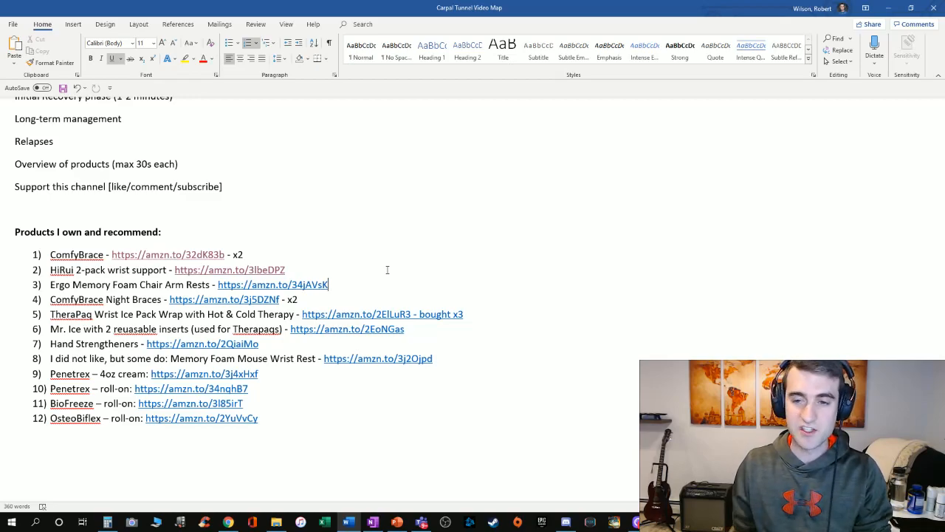
mouse_move(386, 269)
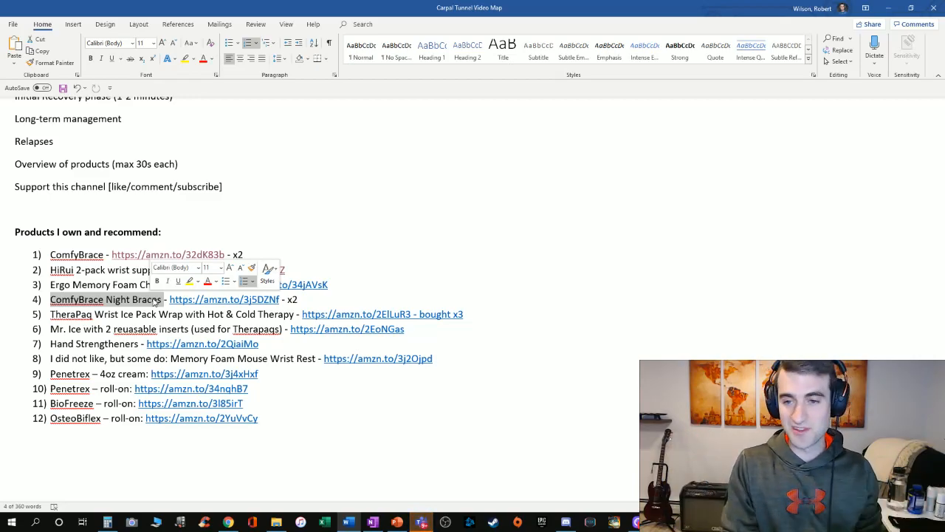
mouse_move(153, 301)
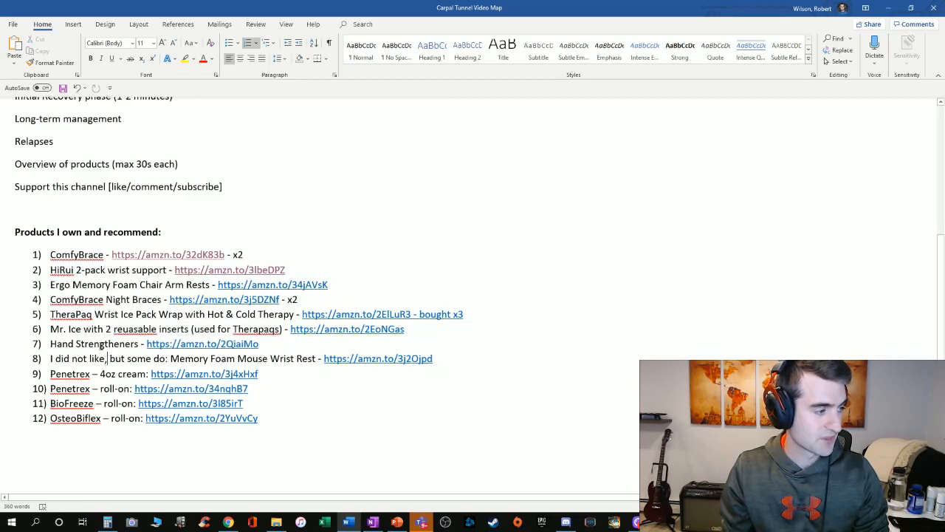
scroll("up", 3)
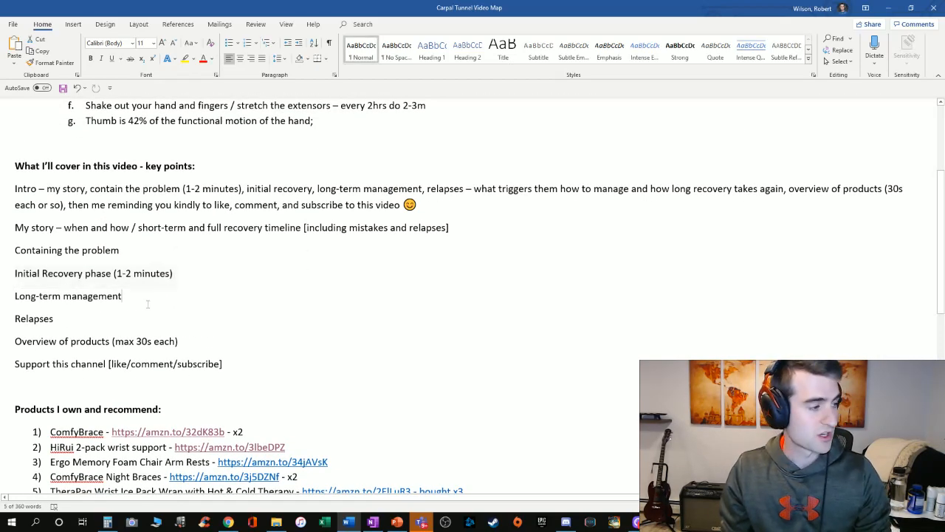
scroll("down", 3)
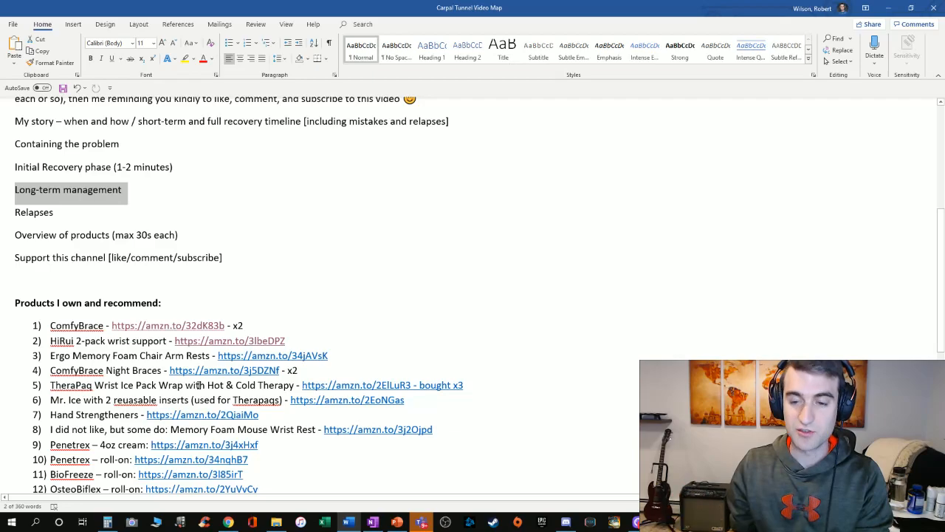
scroll("down", 3)
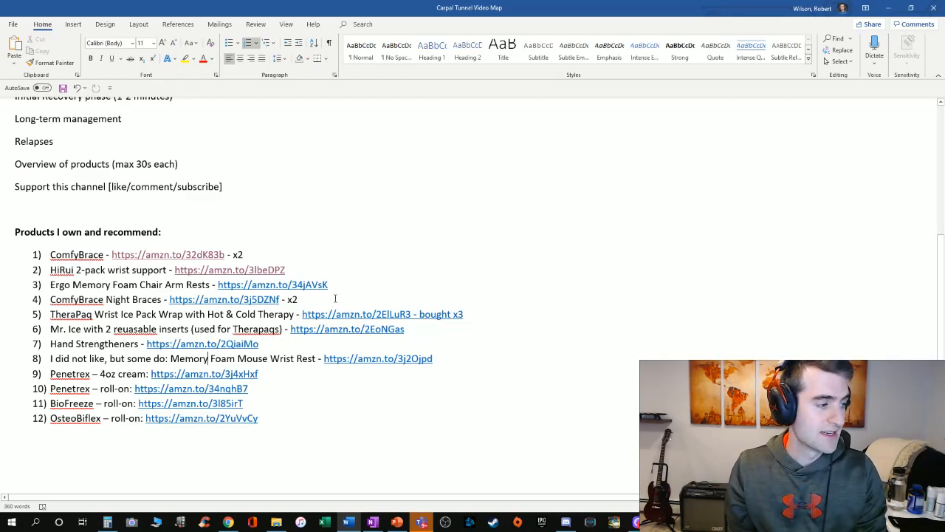
mouse_move(342, 295)
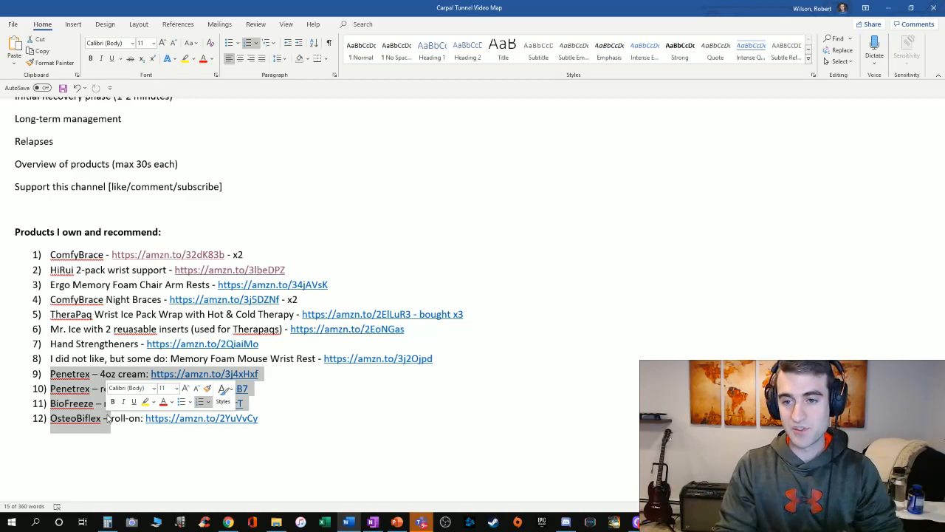
scroll("down", 3)
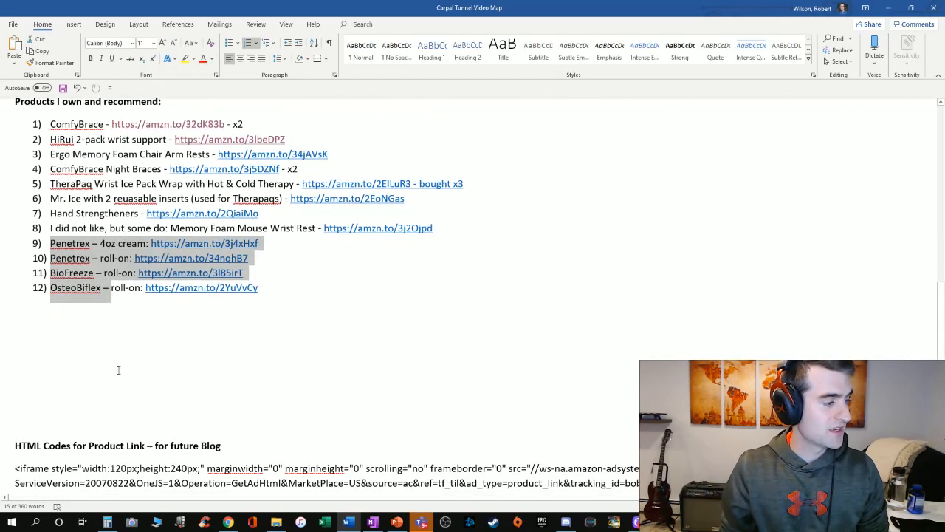
scroll("up", 3)
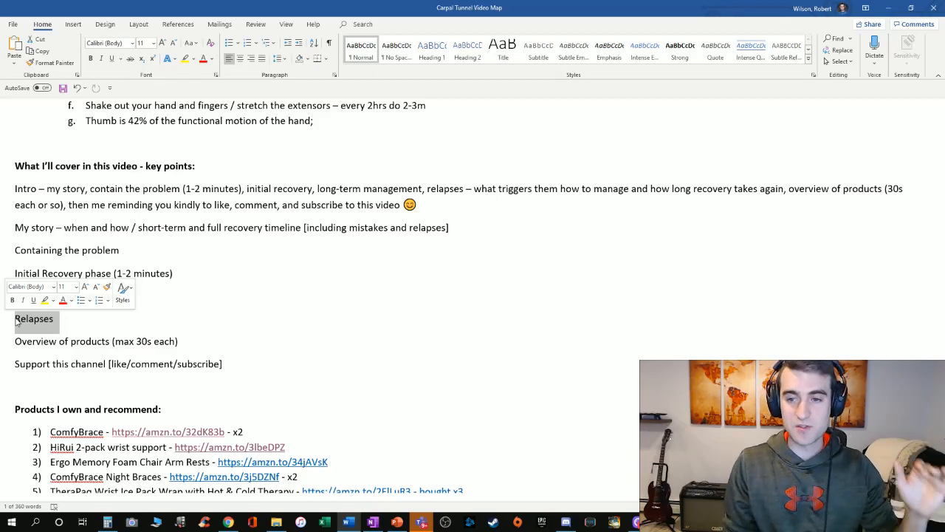
mouse_move(44, 300)
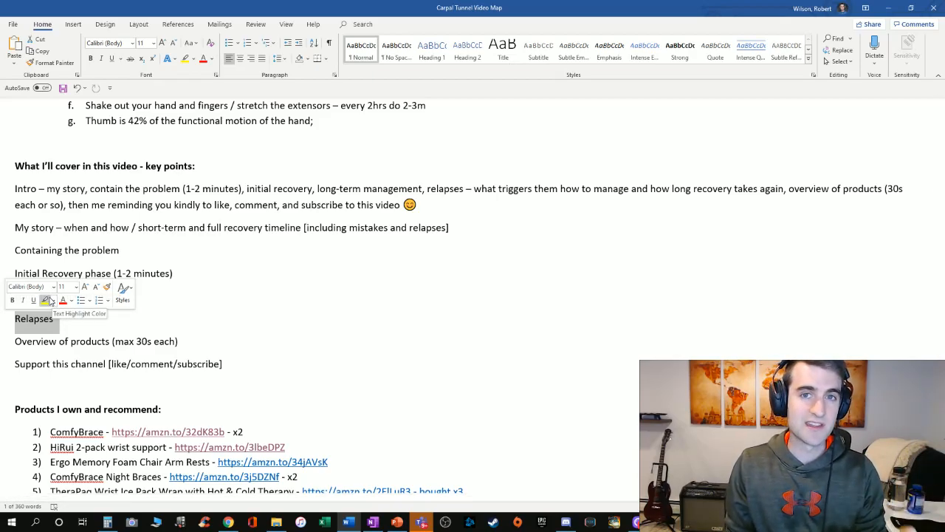
mouse_move(65, 287)
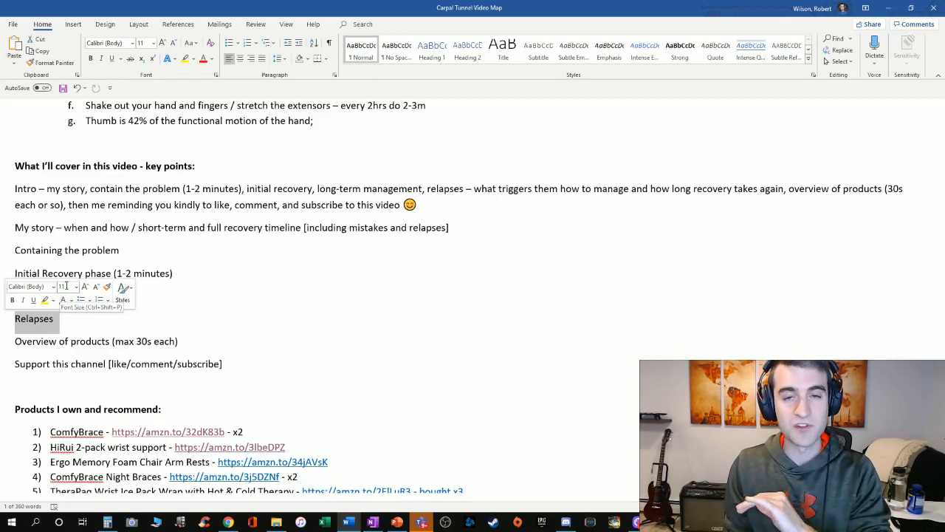